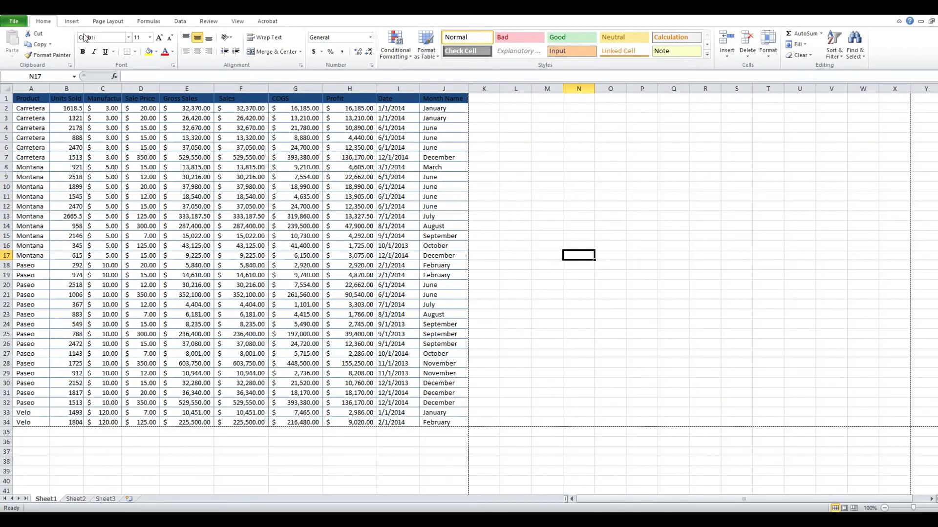
Step: From File > Print, bring up the Video Demo C360i printer's Properties dialog
{"action": "left_click", "coordinate": [12, 20]}
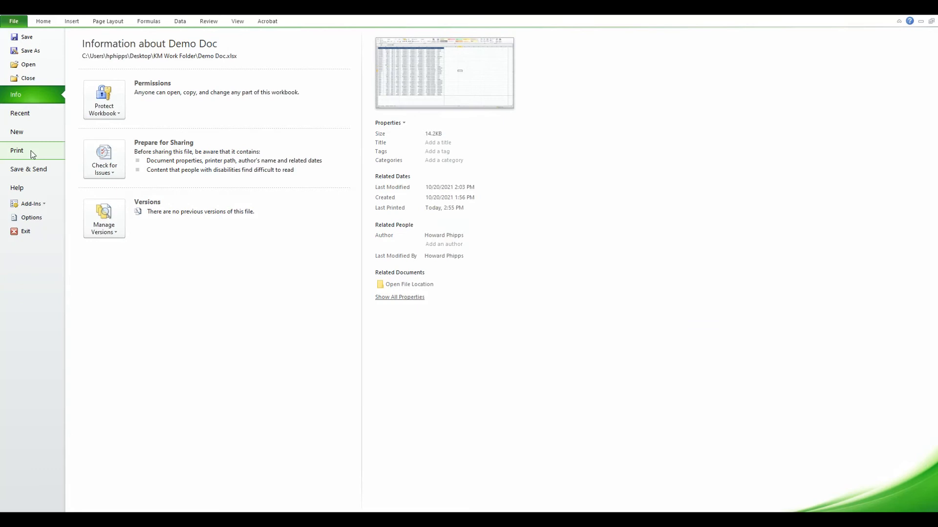
{"action": "left_click", "coordinate": [16, 150]}
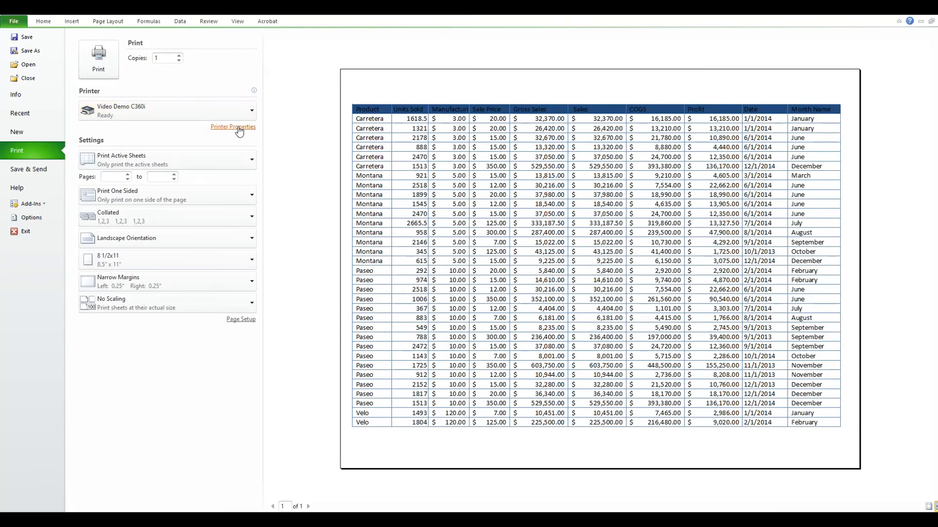
{"action": "left_click", "coordinate": [233, 127]}
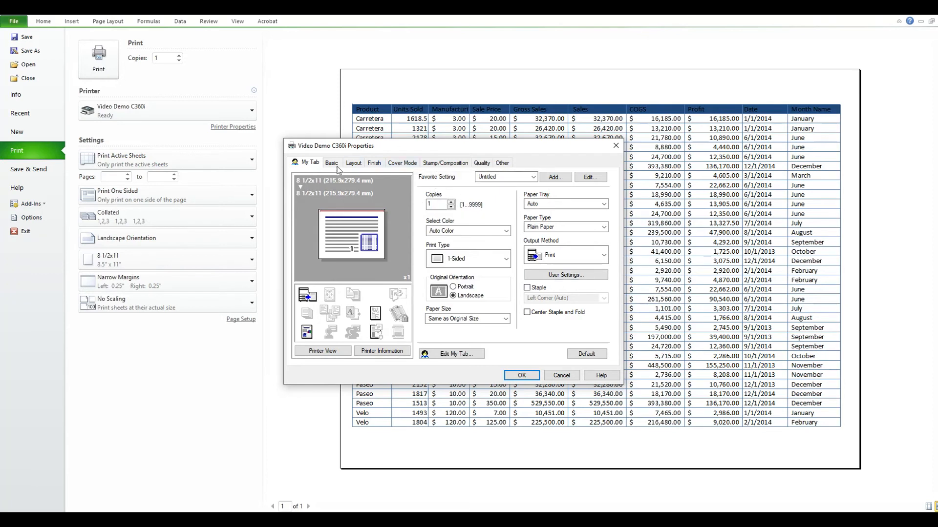
Step: On the Basic tab choose Secure Print as Output Method and go to its User Settings
{"action": "left_click", "coordinate": [331, 163]}
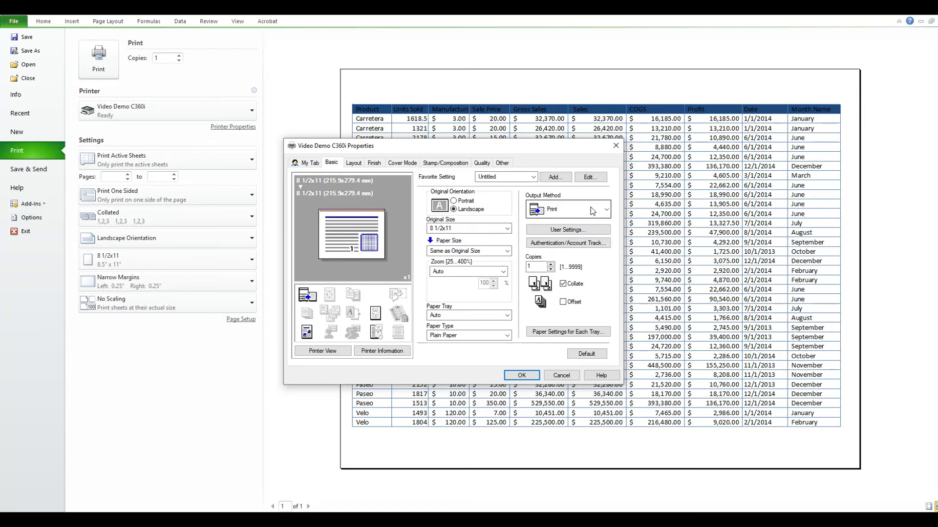
{"action": "left_click", "coordinate": [563, 209]}
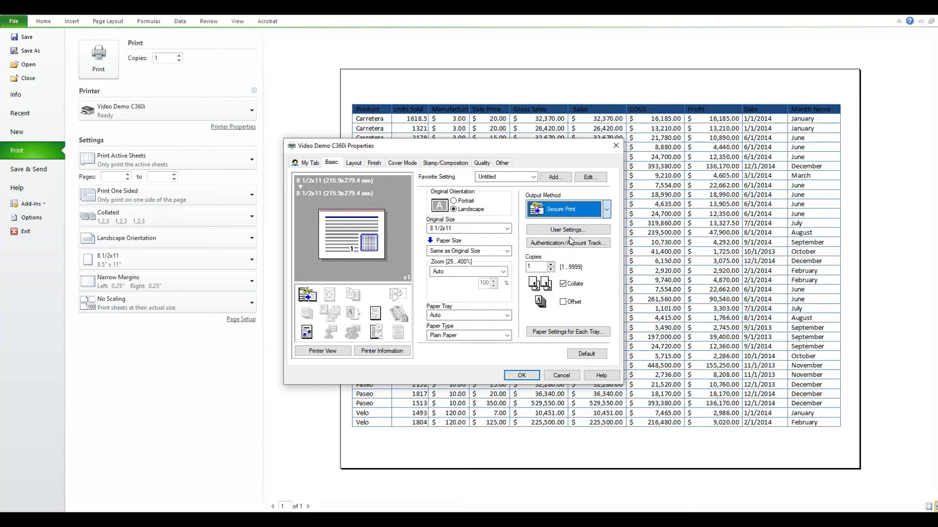
{"action": "left_click", "coordinate": [566, 229]}
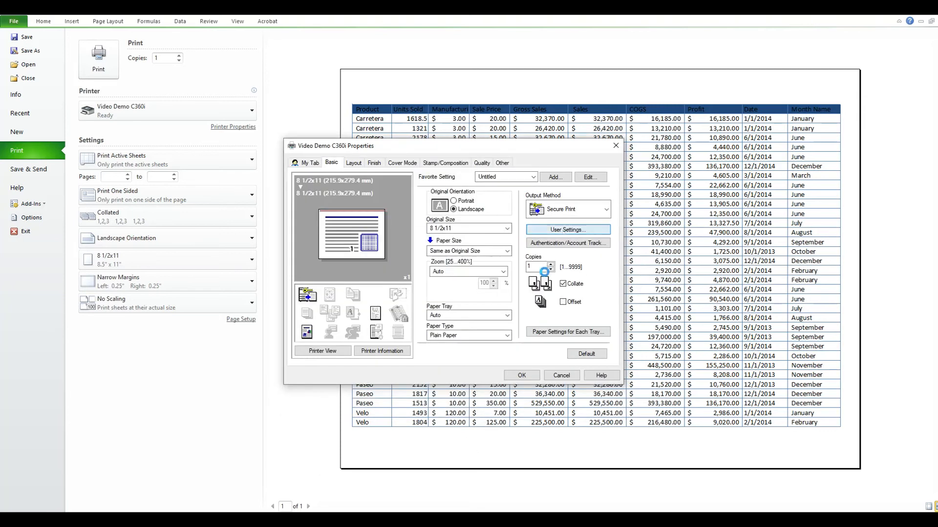
{"action": "left_click", "coordinate": [566, 229]}
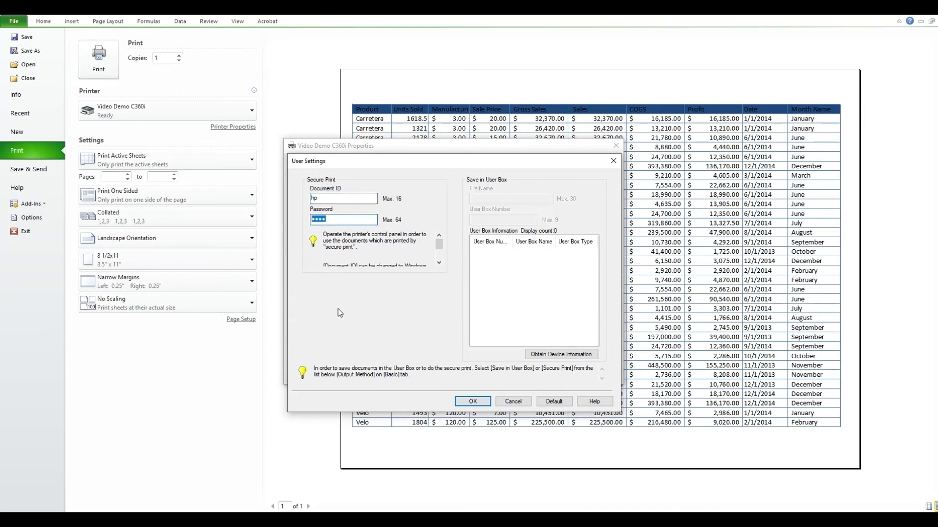
Step: Enter the password for document ID hp and confirm both User Settings and Properties
{"action": "type", "text": "•"}
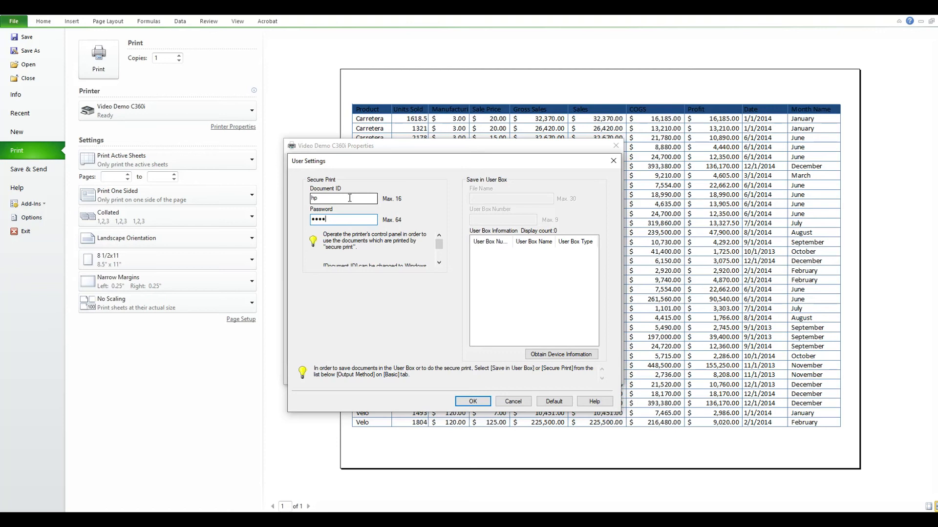
{"action": "left_click", "coordinate": [472, 402]}
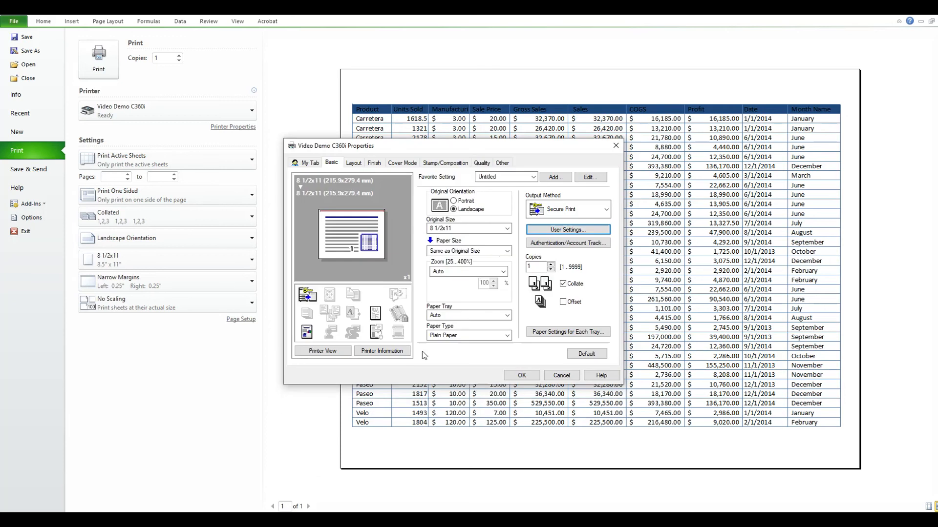
{"action": "left_click", "coordinate": [560, 375]}
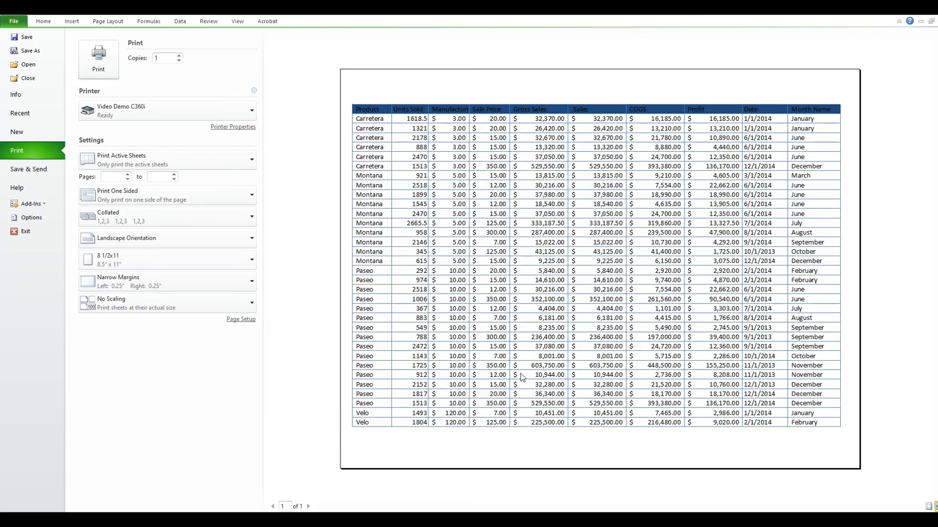
Step: Print Demo Doc so it is held as a secure job on the Video Demo C360i
{"action": "left_click", "coordinate": [98, 54]}
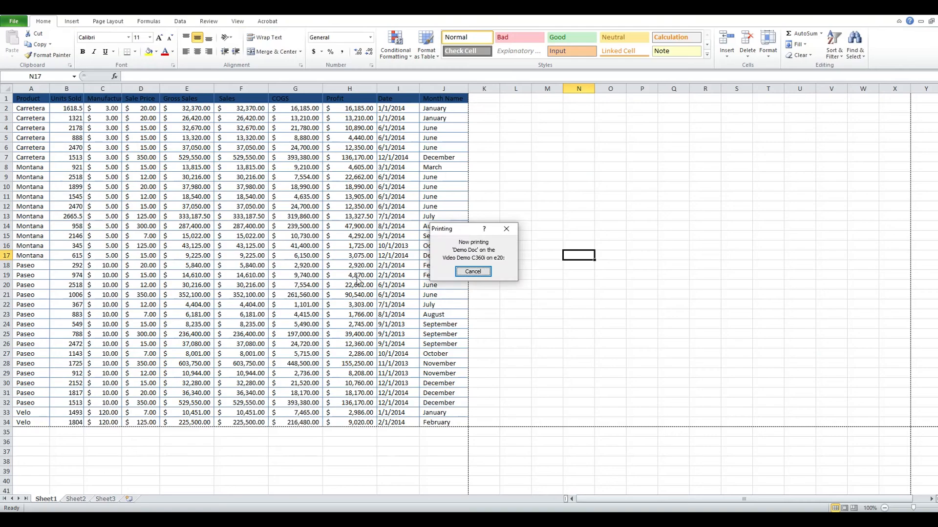
{"action": "left_click", "coordinate": [472, 271]}
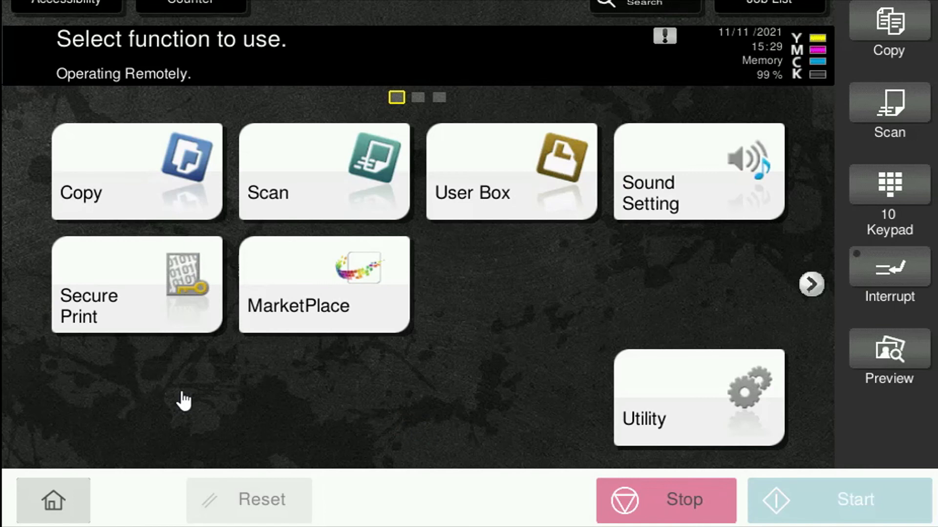
{"action": "mouse_move", "coordinate": [138, 323]}
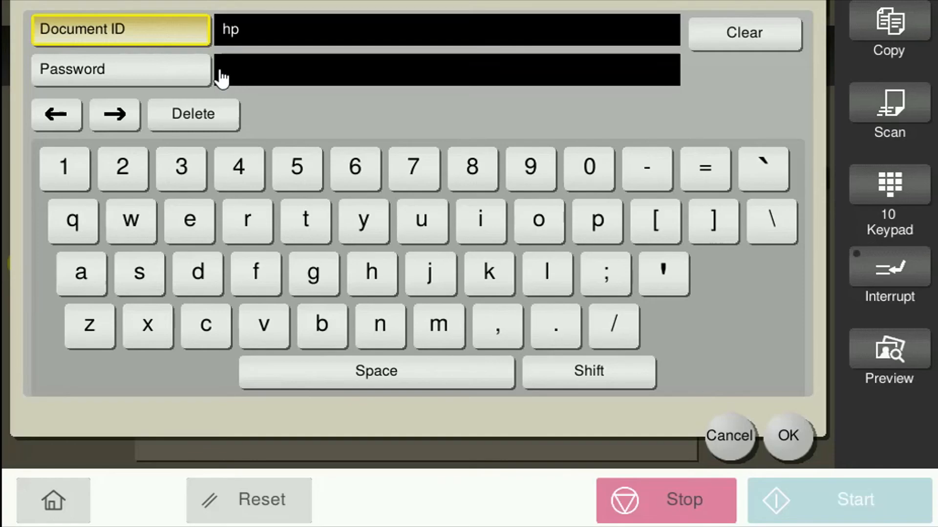
Step: Enter document ID hp and its password to reach the Secure Print User Box with Demo Doc.xlsx
{"action": "left_click", "coordinate": [119, 68]}
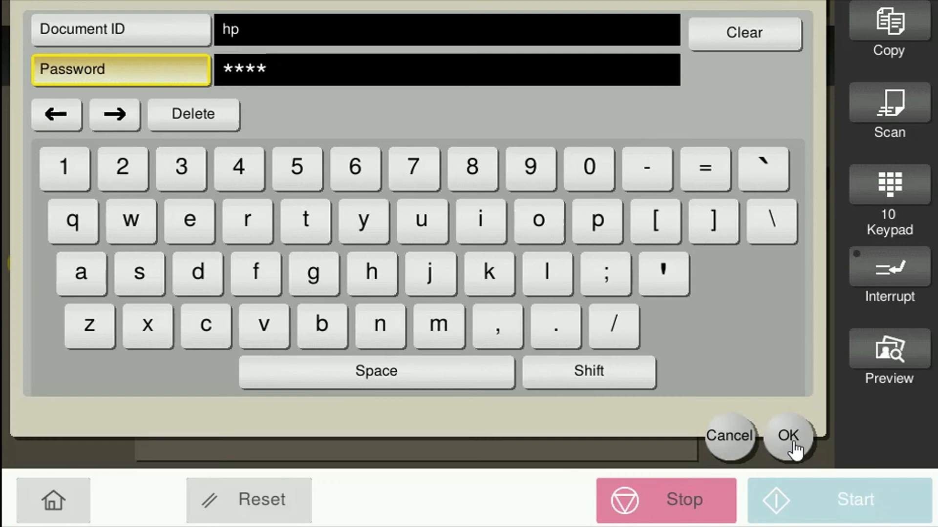
{"action": "left_click", "coordinate": [787, 435]}
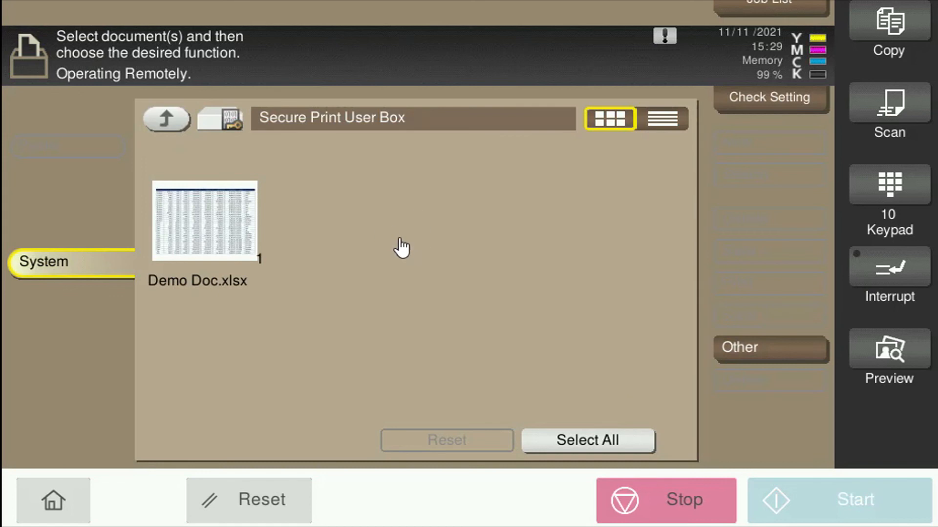
Step: Select the held Demo Doc.xlsx job and start printing it
{"action": "left_click", "coordinate": [204, 221]}
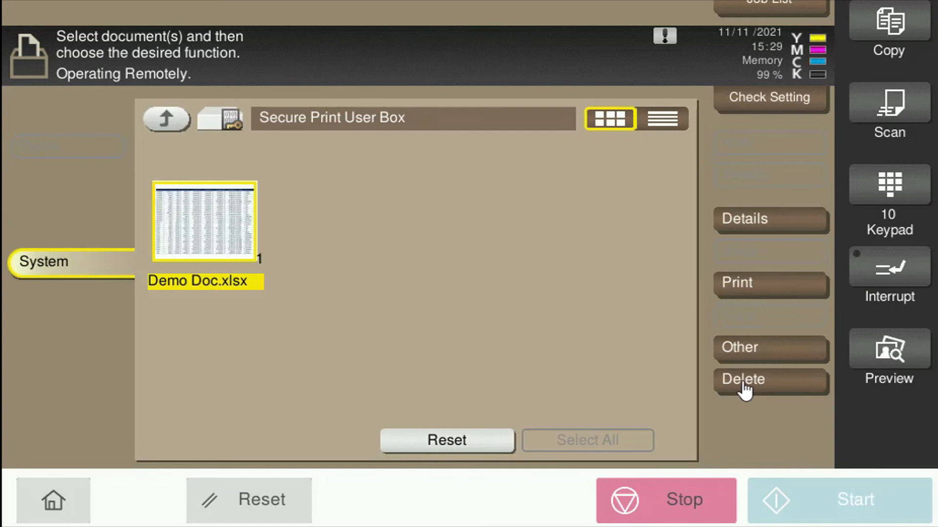
{"action": "mouse_move", "coordinate": [761, 293]}
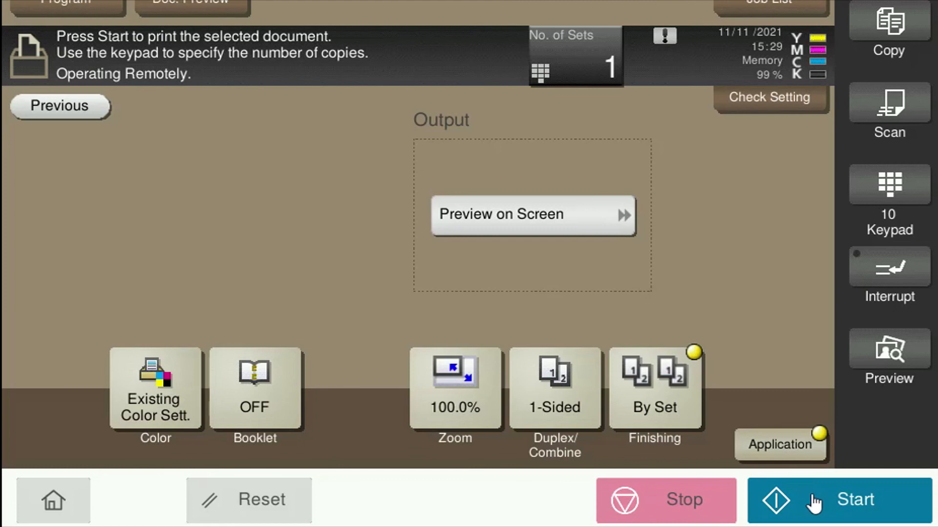
{"action": "left_click", "coordinate": [856, 500]}
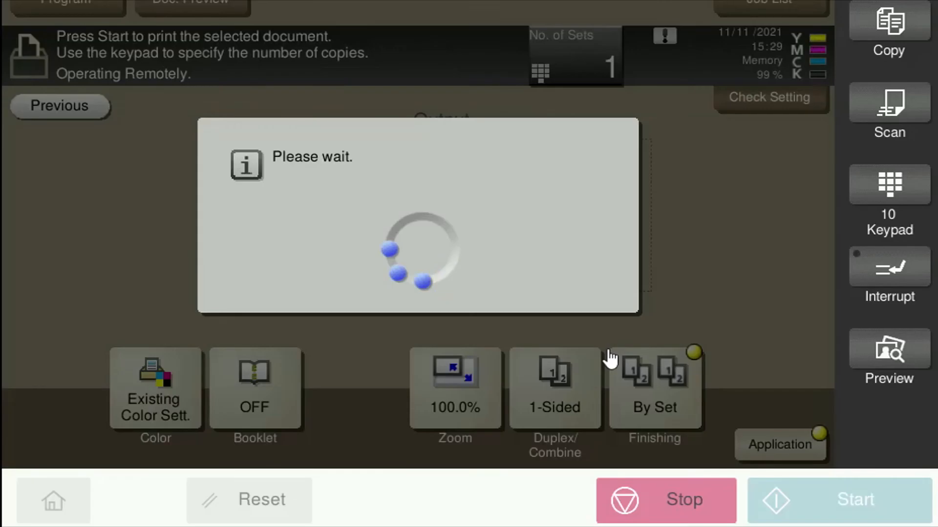